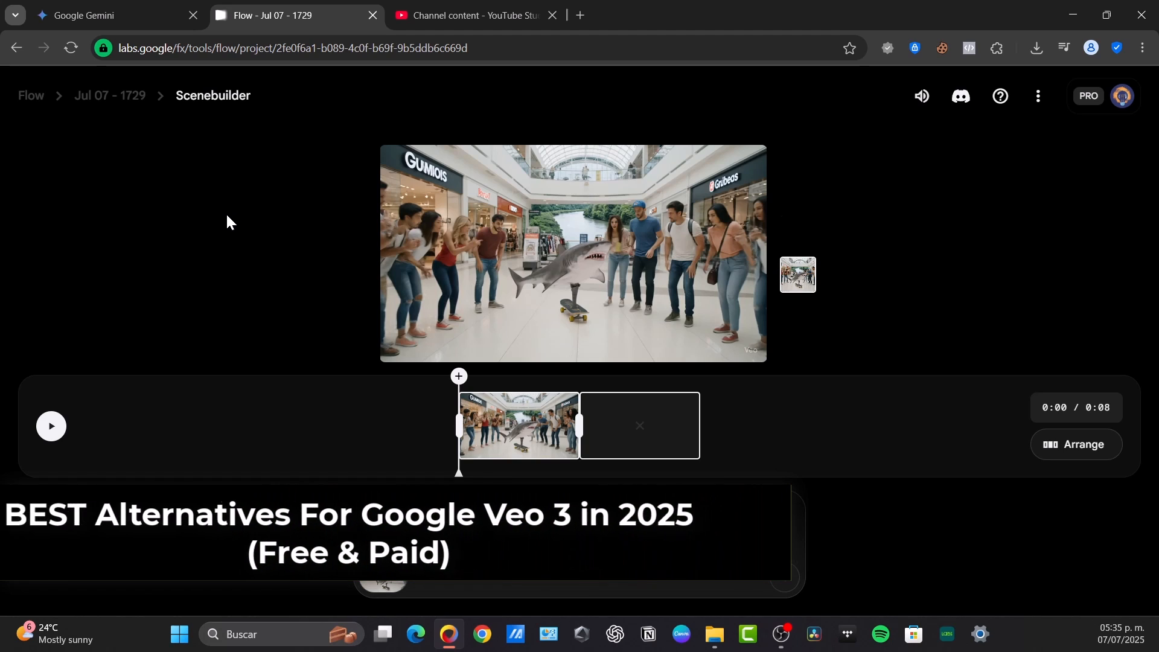
Step: Play and scrub Flow's shark-skateboarding-through-a-mall clip, then switch to the Gemini tab
click(638, 424)
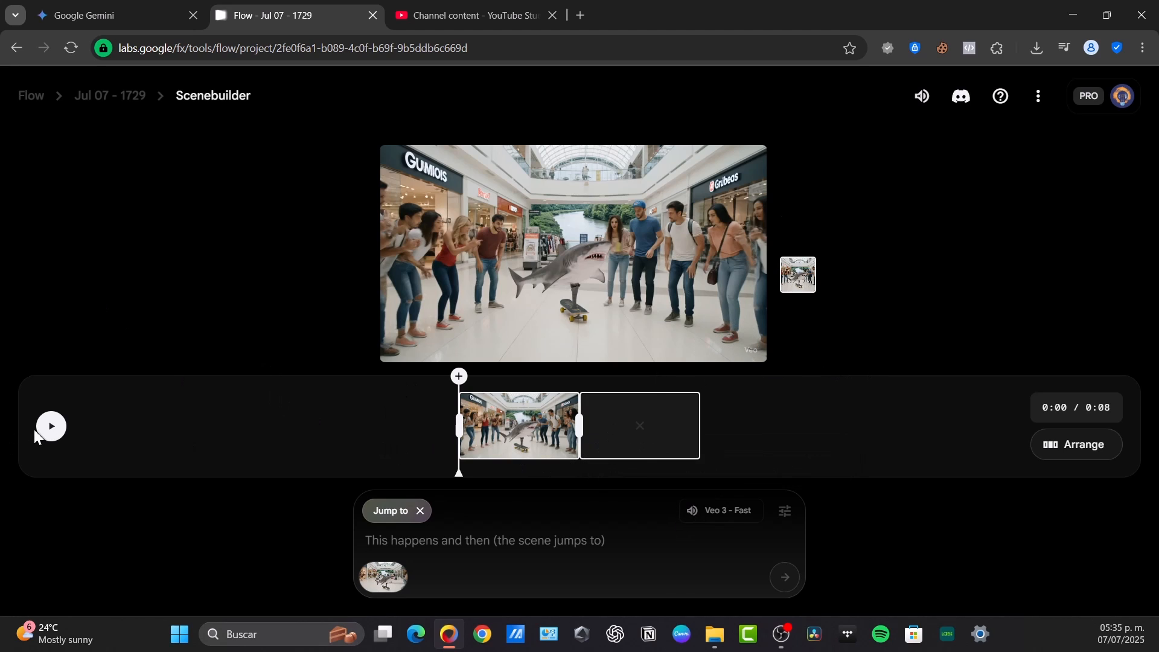
click(50, 425)
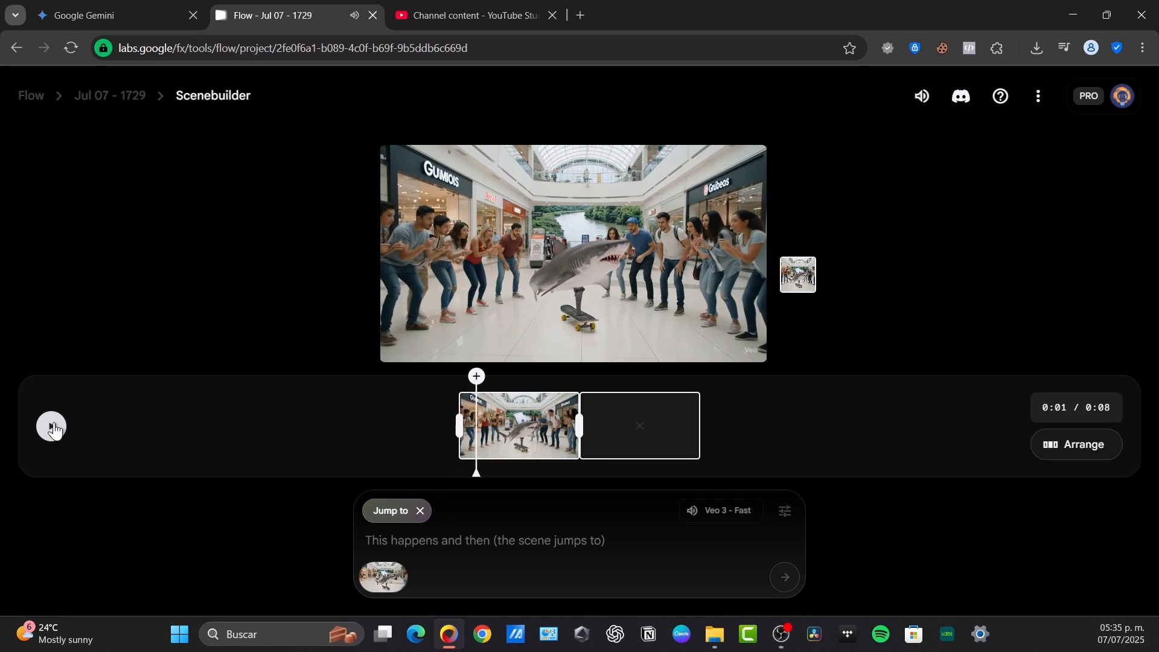
click(50, 427)
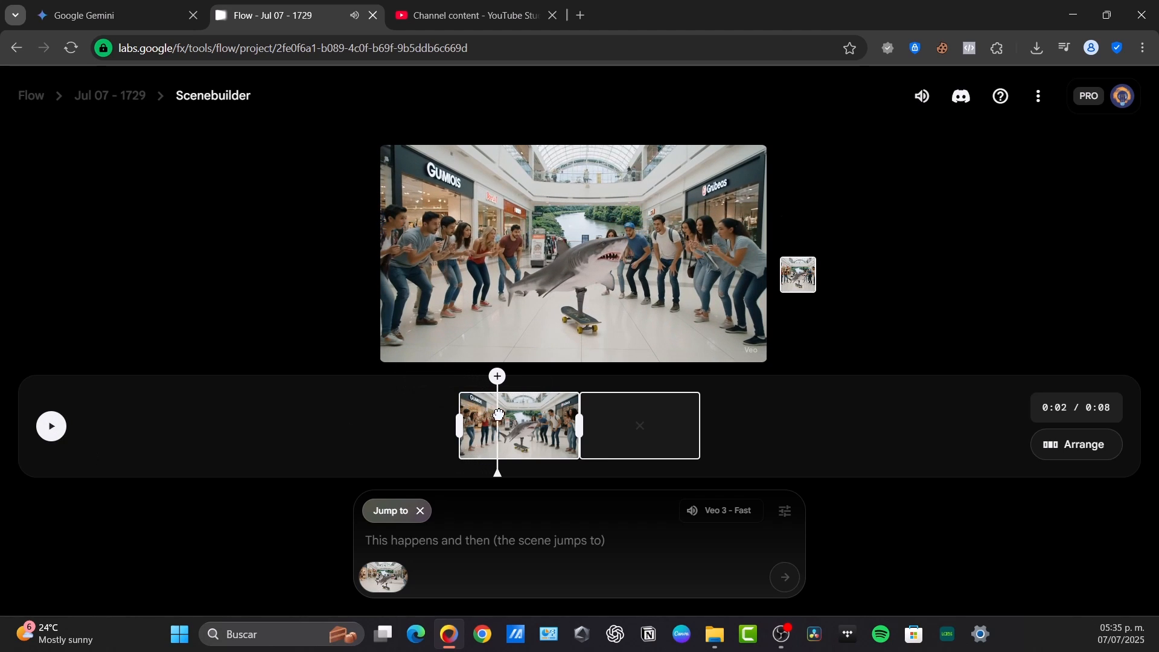
click(103, 15)
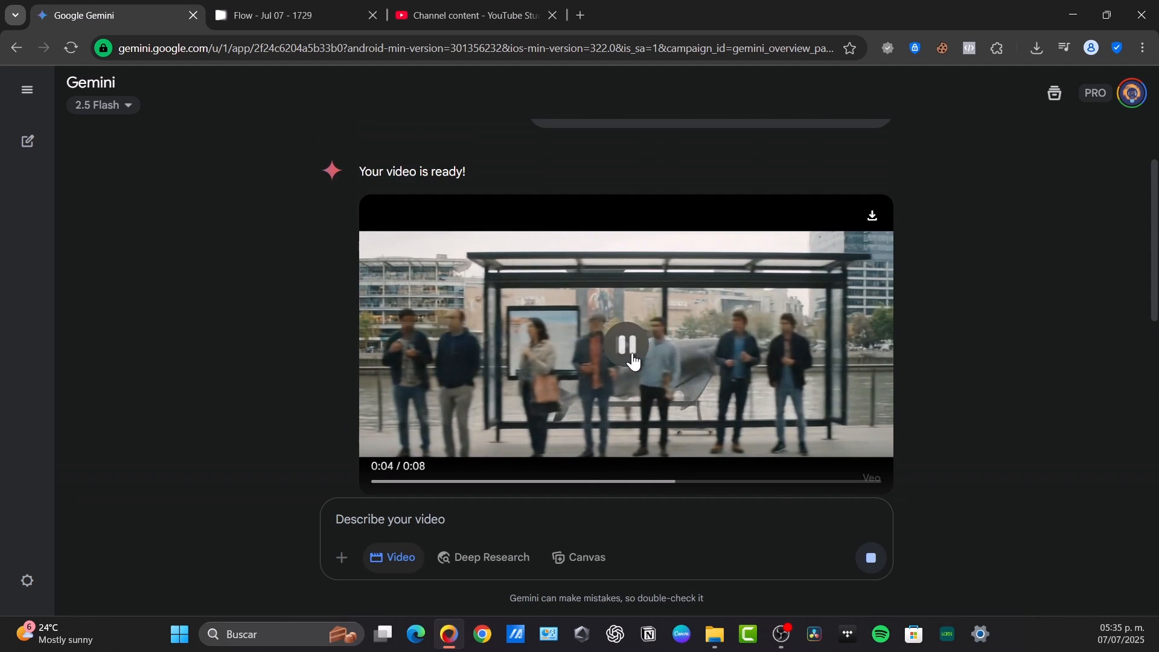
Step: Pause the Gemini bus-stop shark video, then bring up the Sora overview in a new tab
click(624, 345)
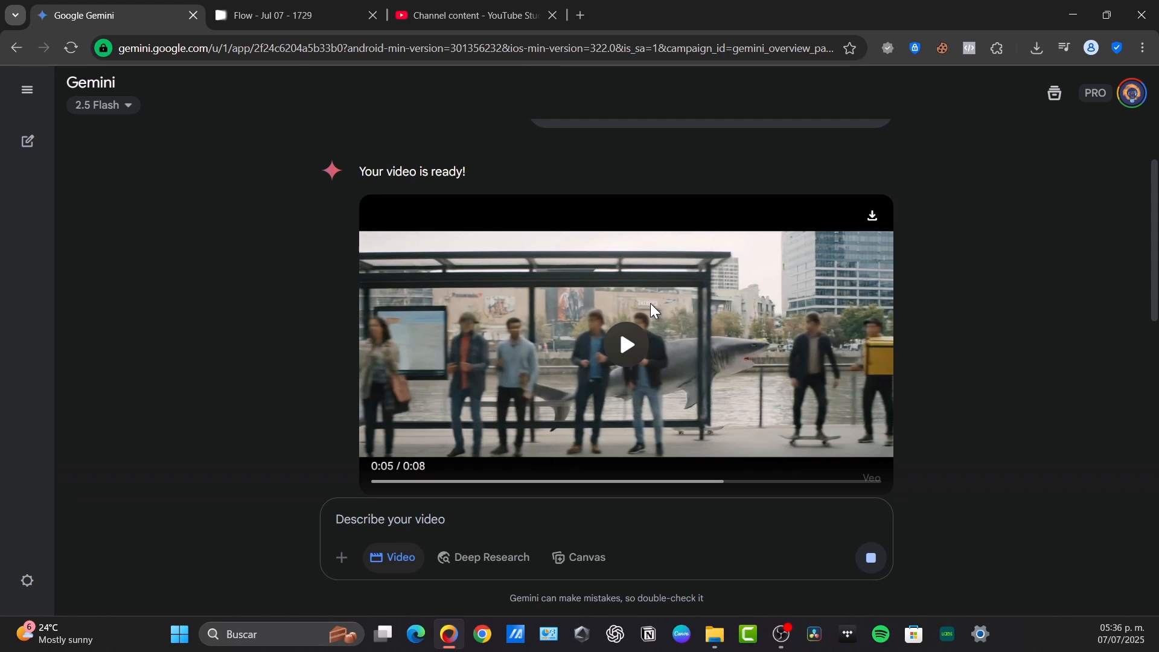
click(580, 15)
text(openai.com/sora/)
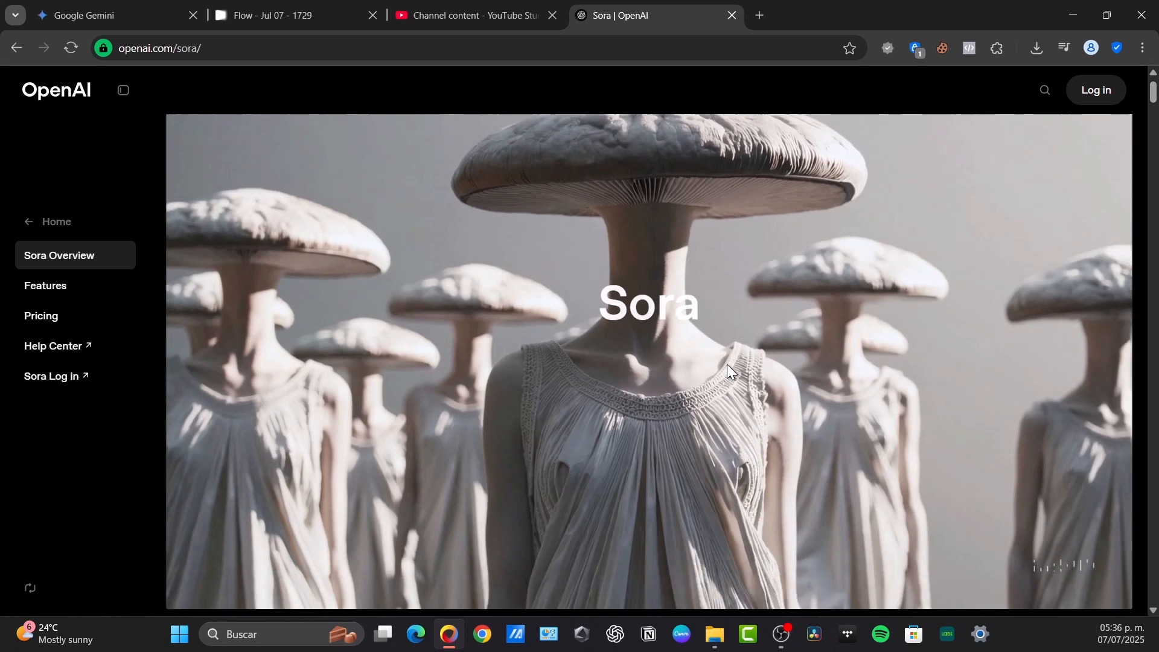
Step: Scroll down through the Sora overview's gallery of sample videos
scroll(down, 3)
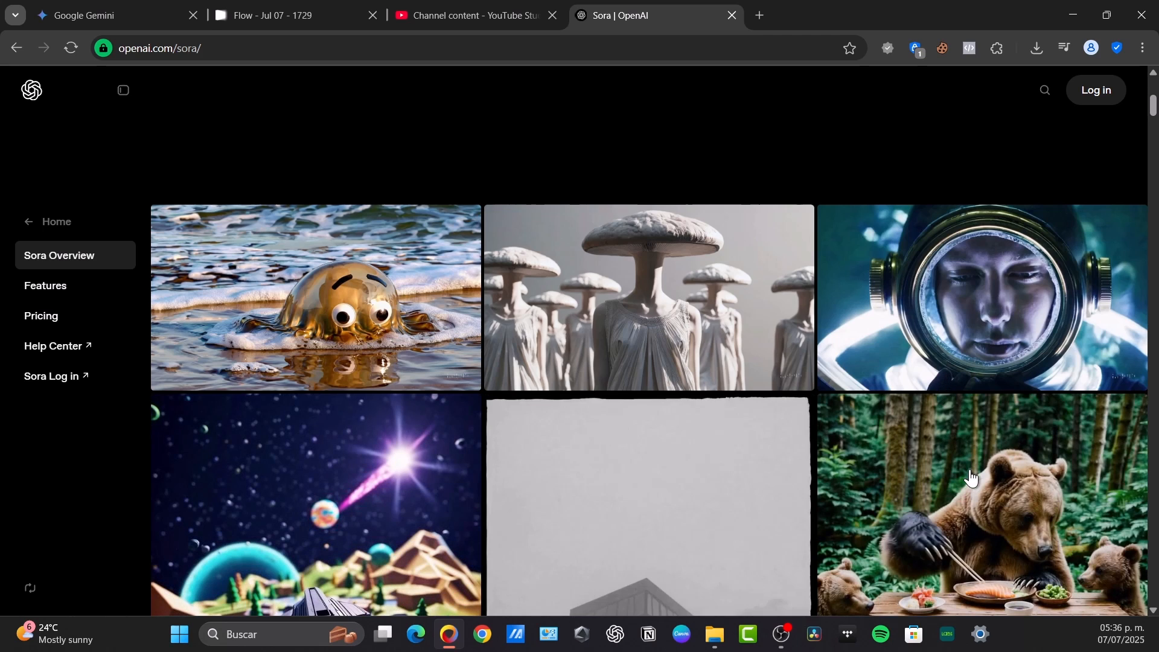
scroll(down, 3)
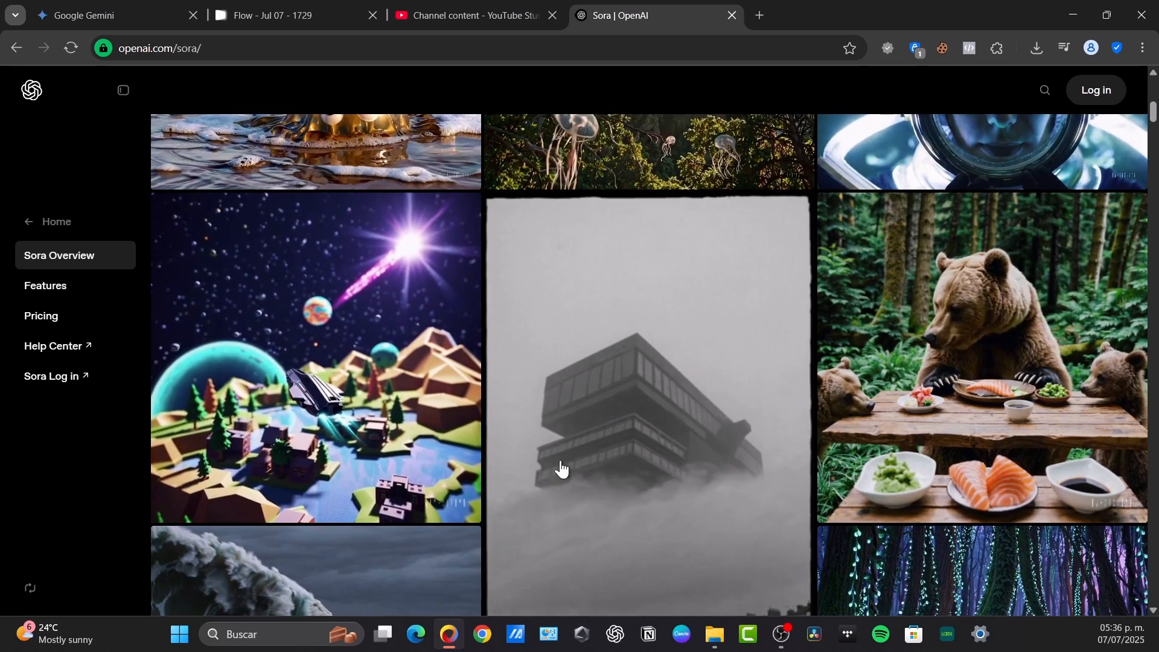
mouse_move(646, 388)
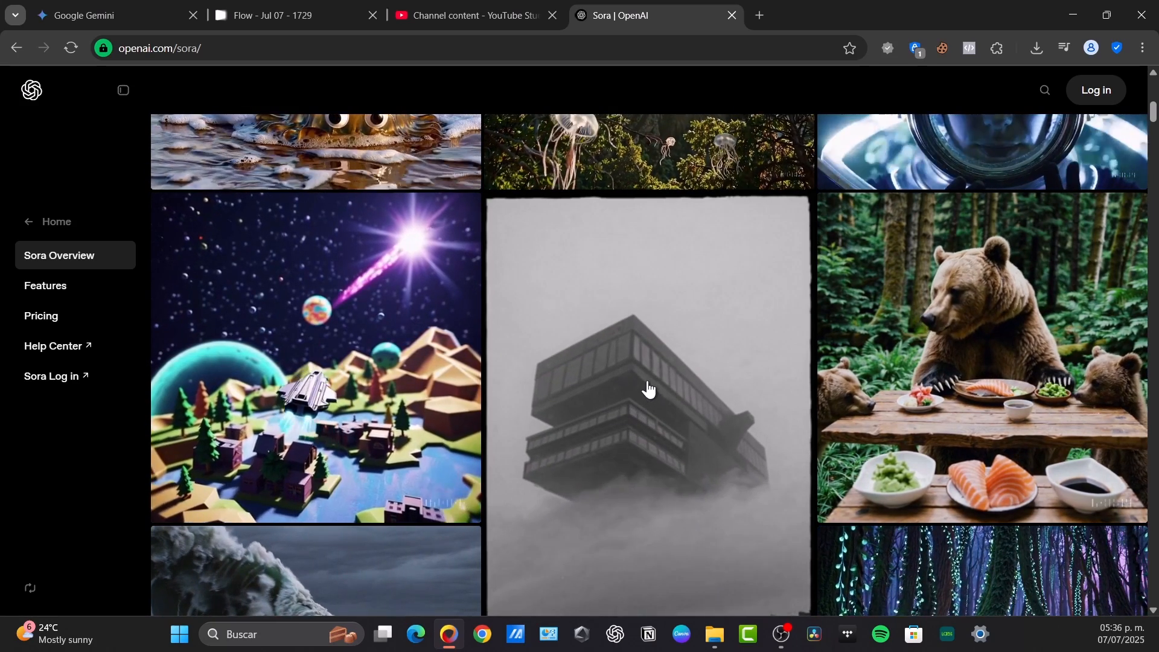
scroll(down, 3)
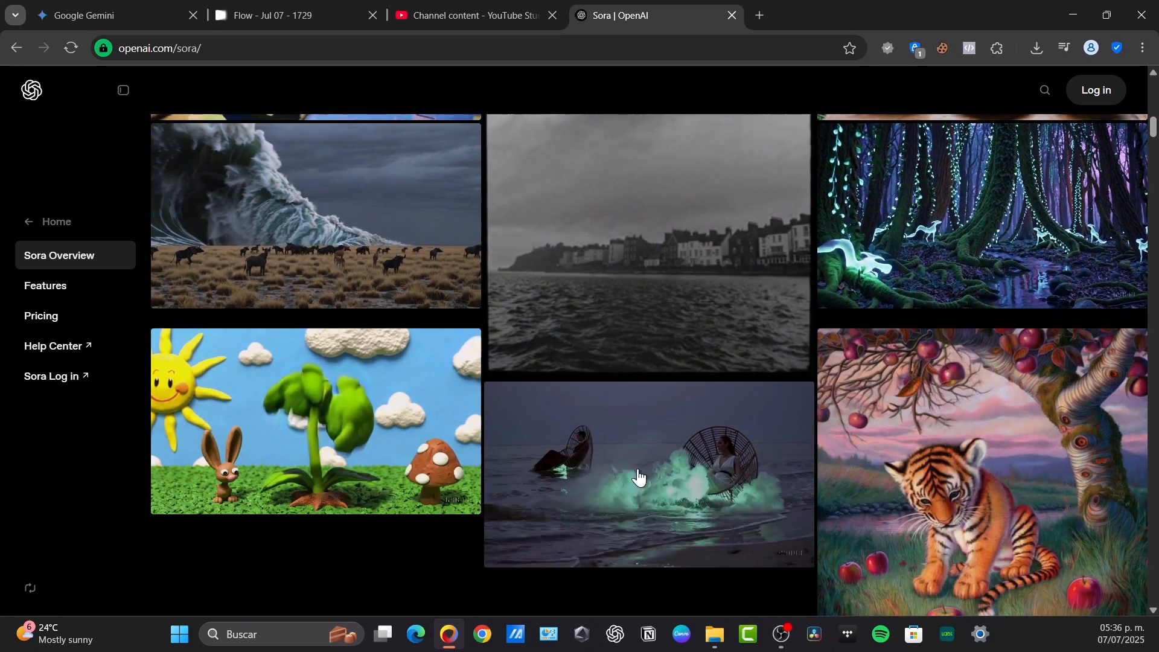
scroll(down, 3)
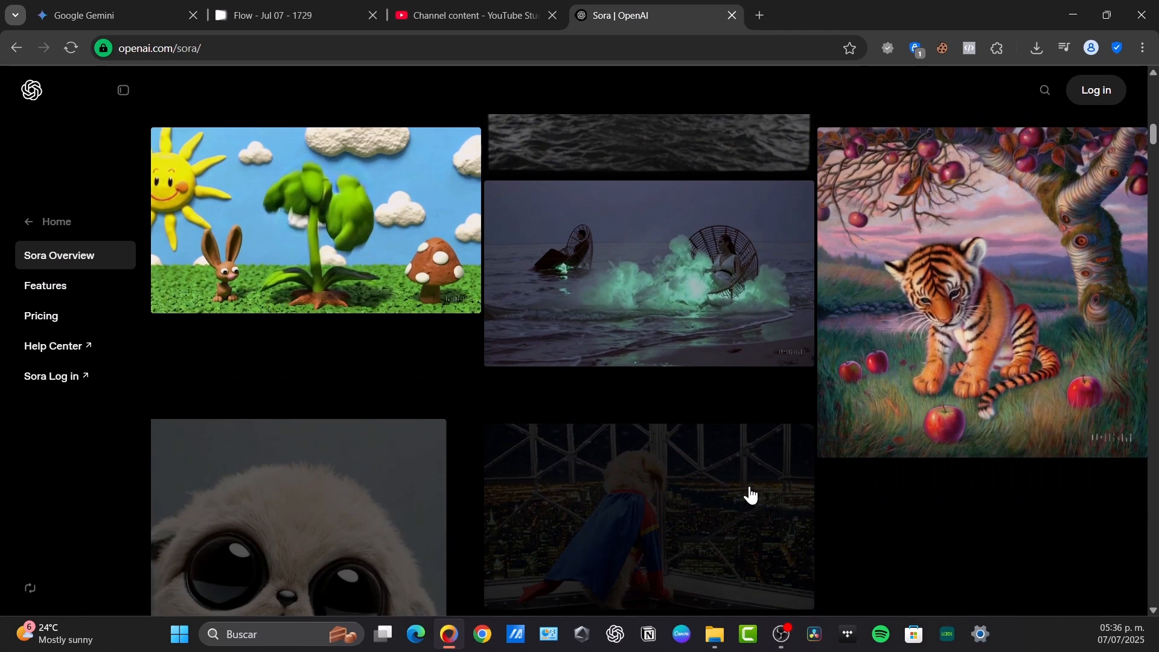
scroll(down, 3)
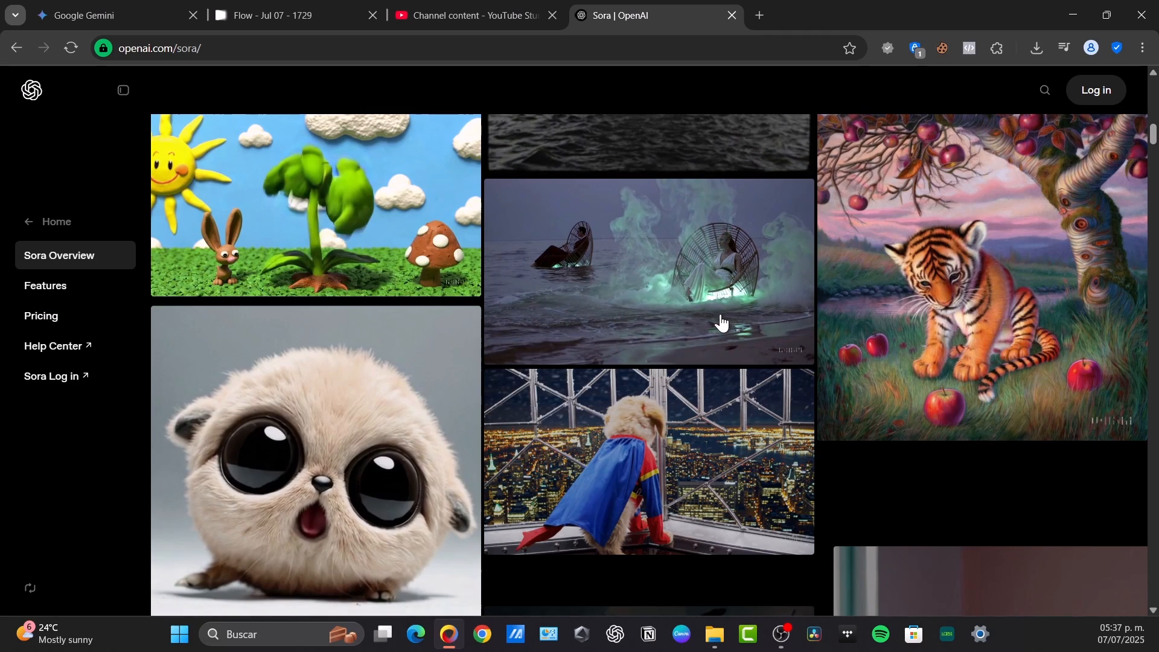
scroll(down, 3)
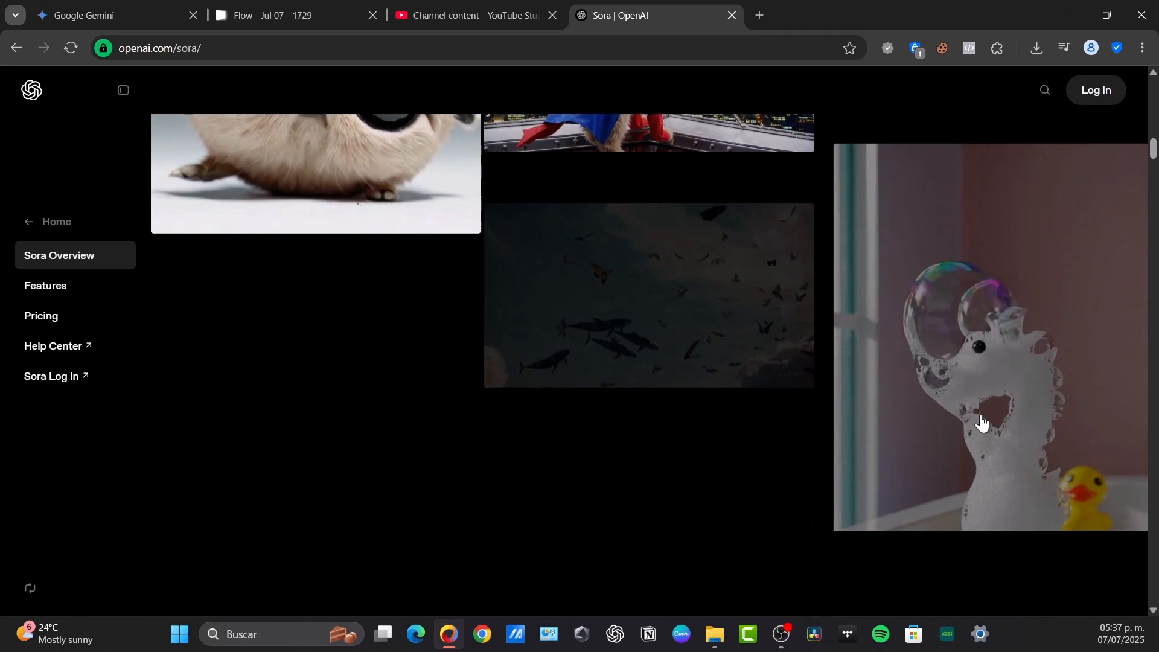
scroll(down, 3)
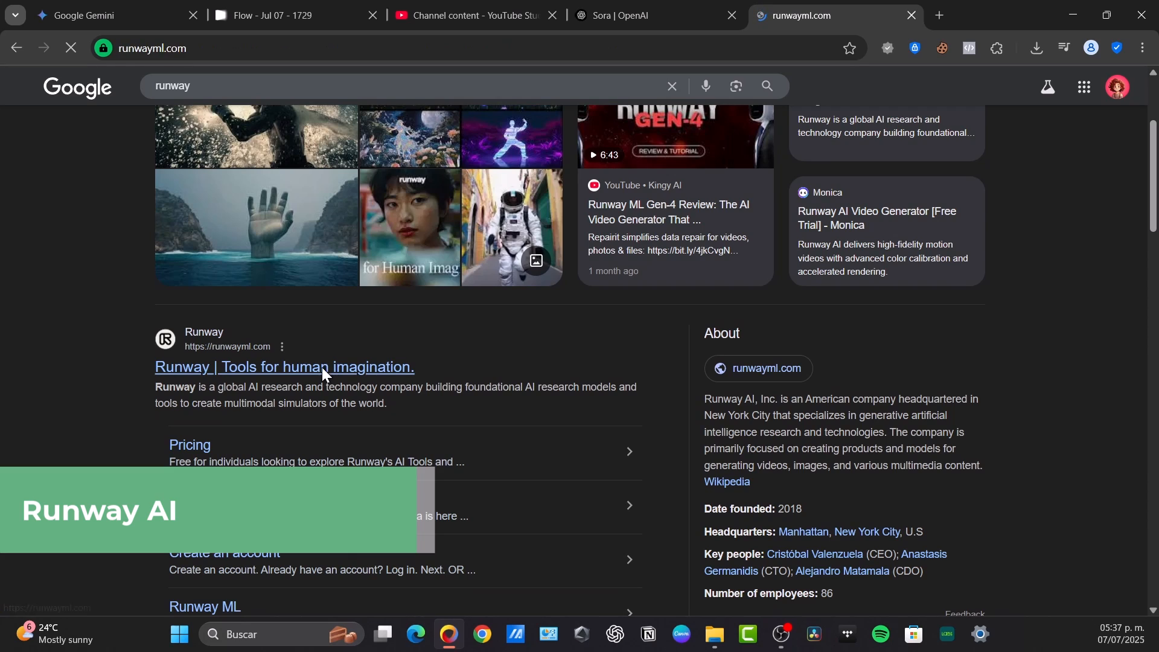
Step: Open the official Runway site, scroll through its showcase and news, then search 'luma lab'
click(283, 366)
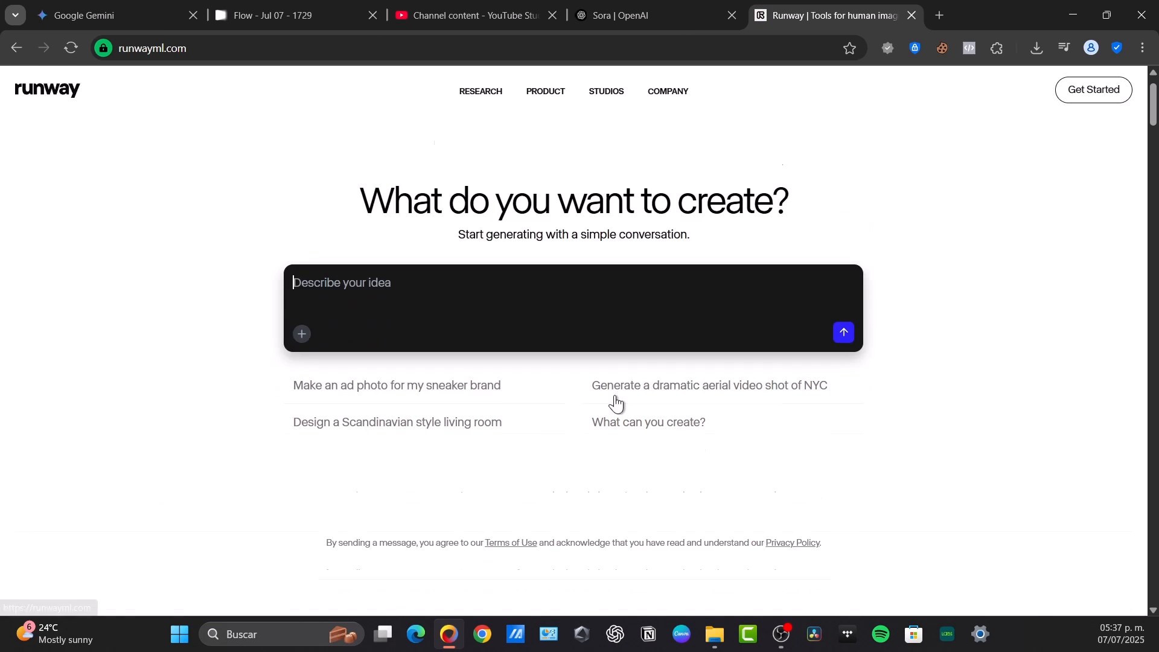
scroll(down, 3)
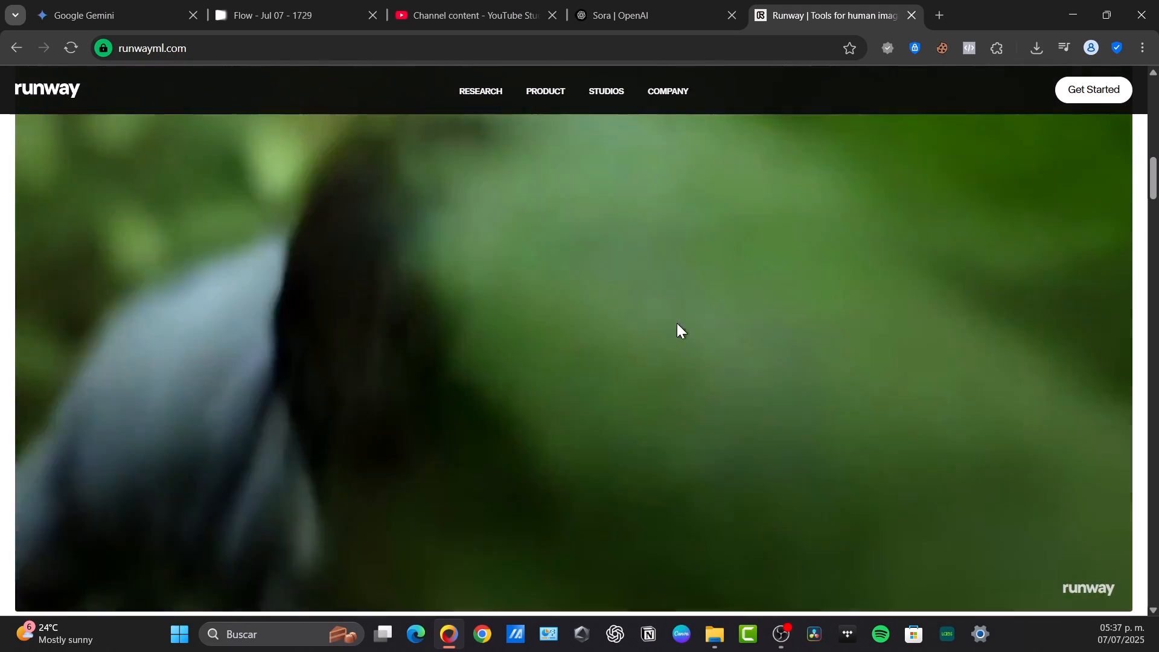
scroll(down, 3)
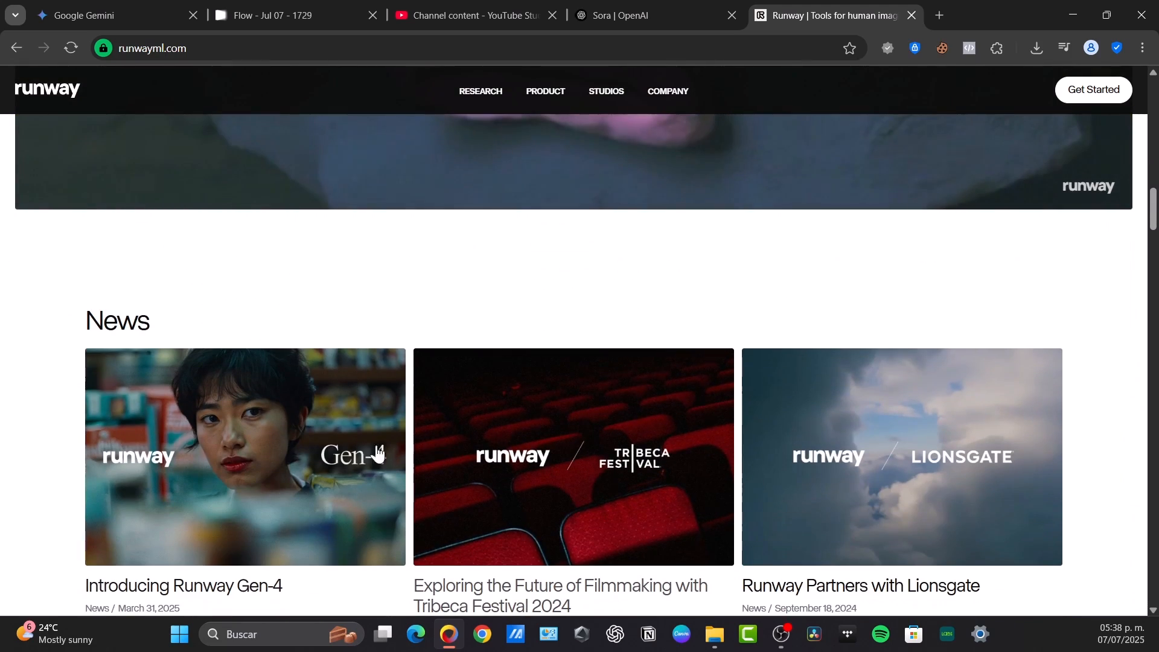
scroll(down, 3)
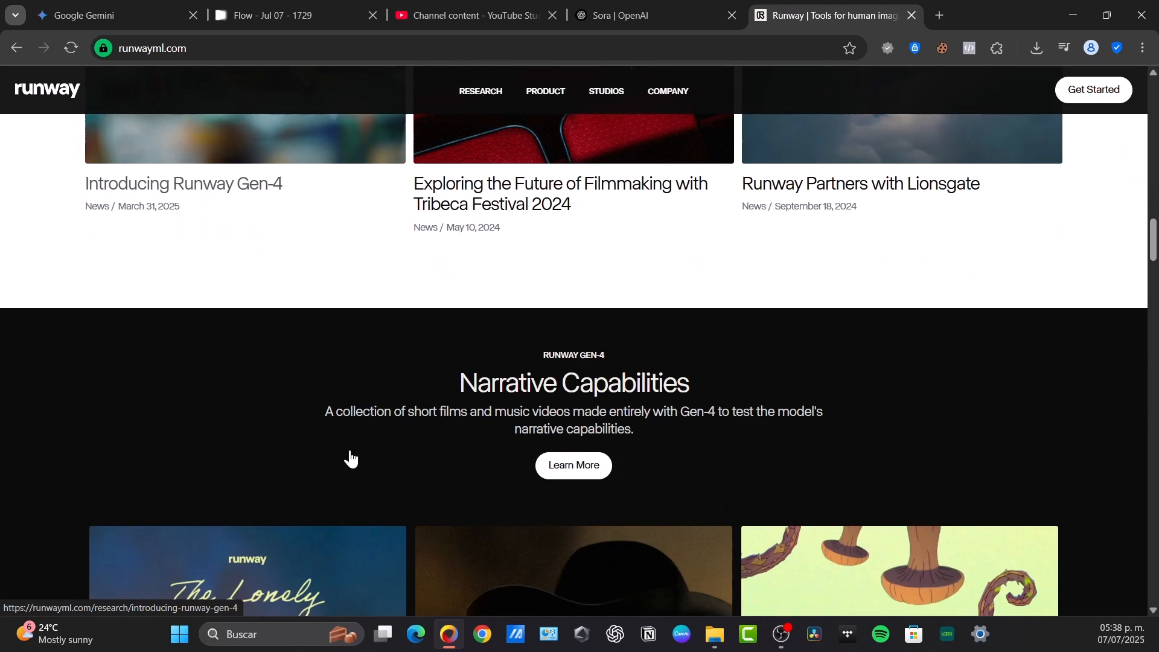
text(luma labs dream macine)
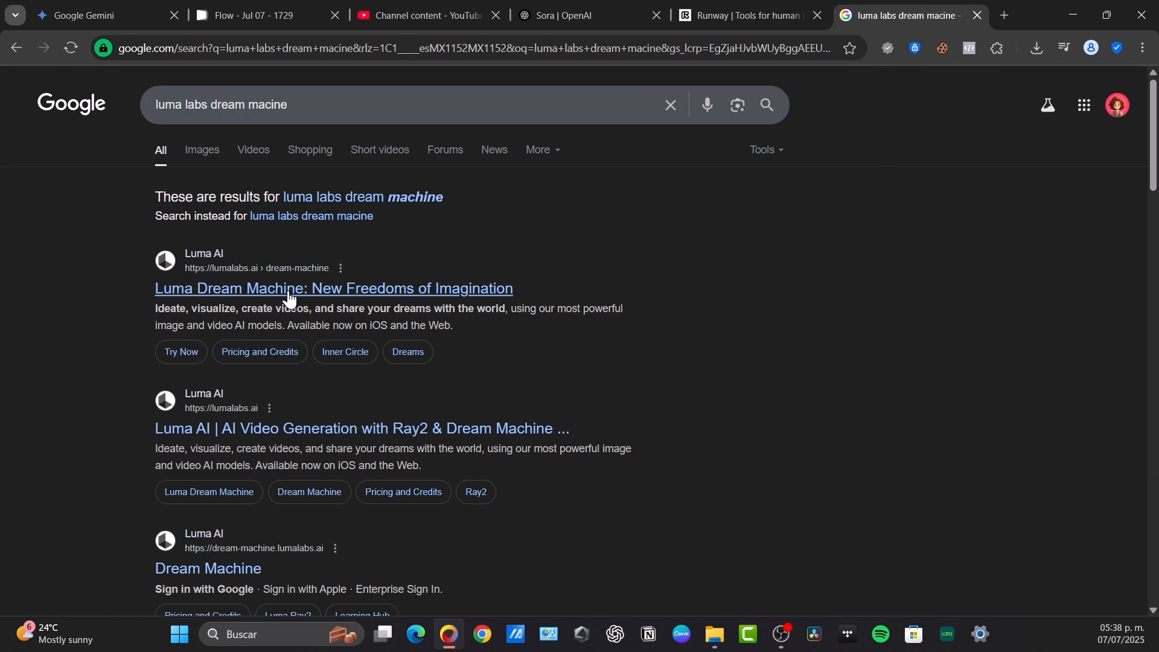
Step: Open the Luma Dream Machine site, scroll its examples, and choose Try Now
click(333, 289)
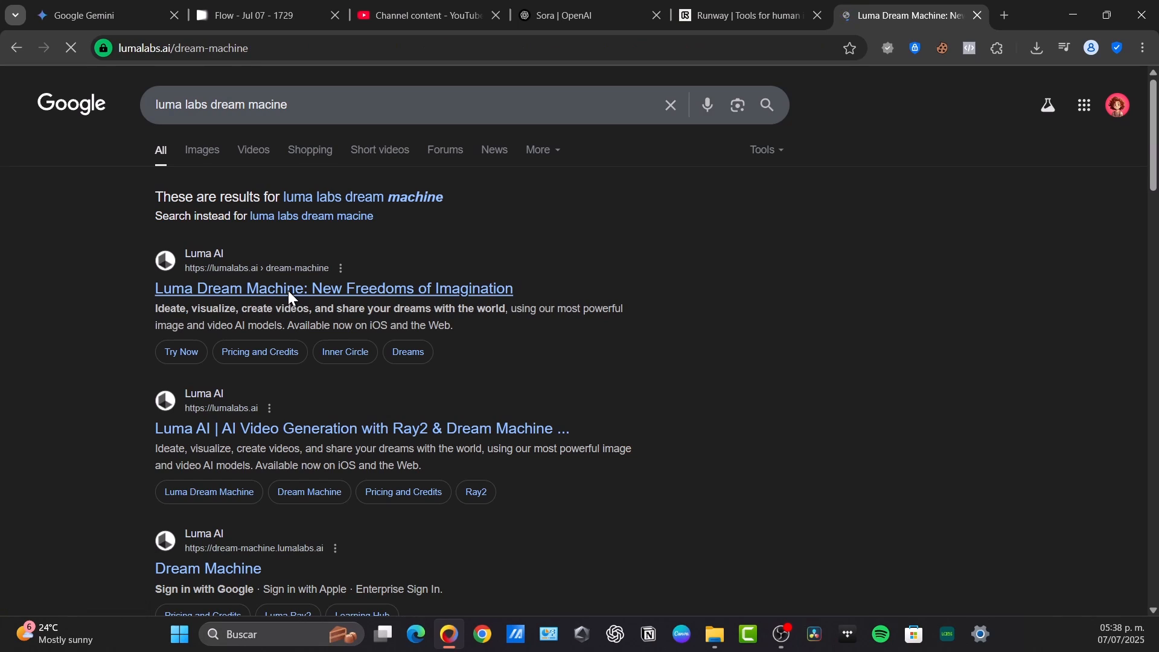
click(332, 287)
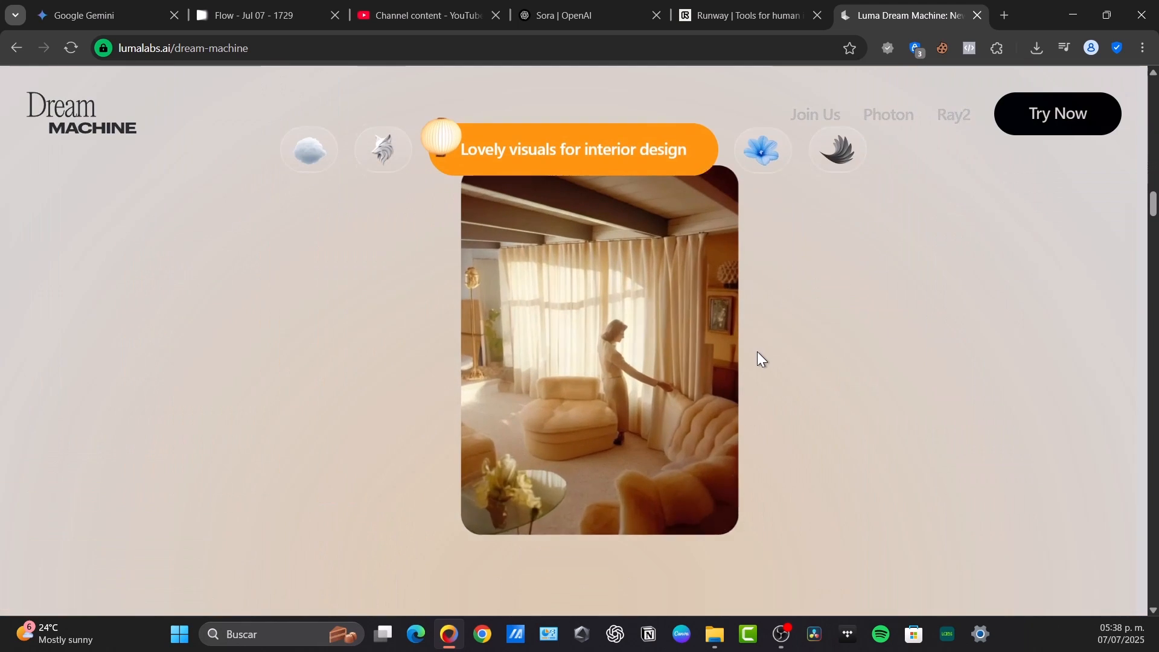
scroll(down, 3)
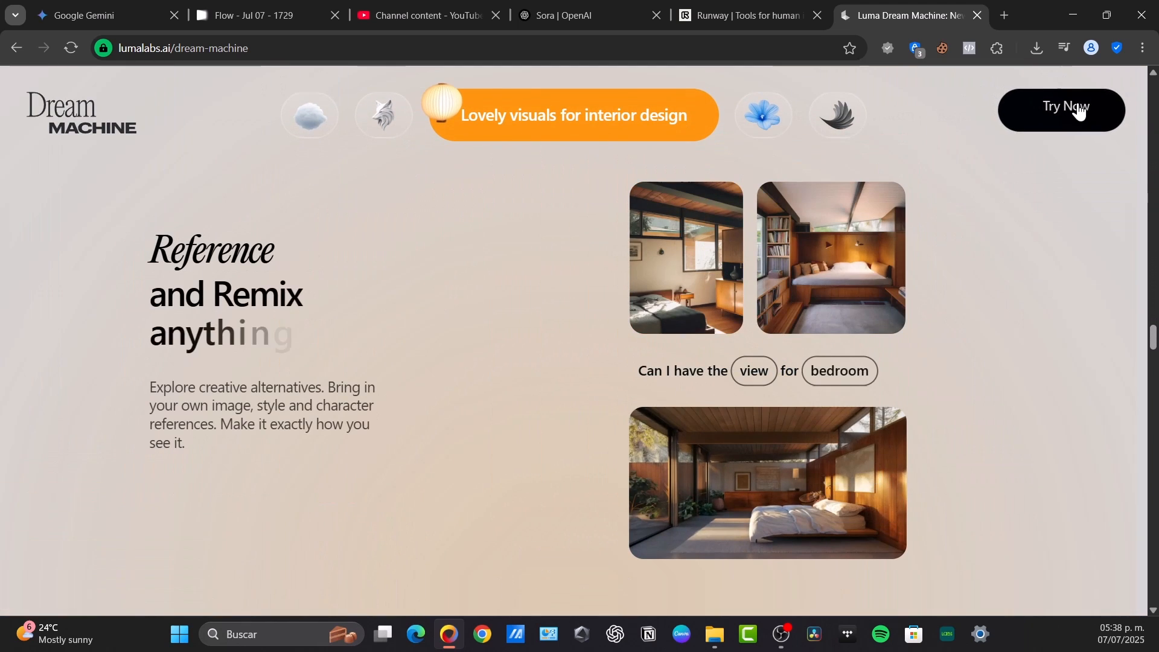
click(1060, 108)
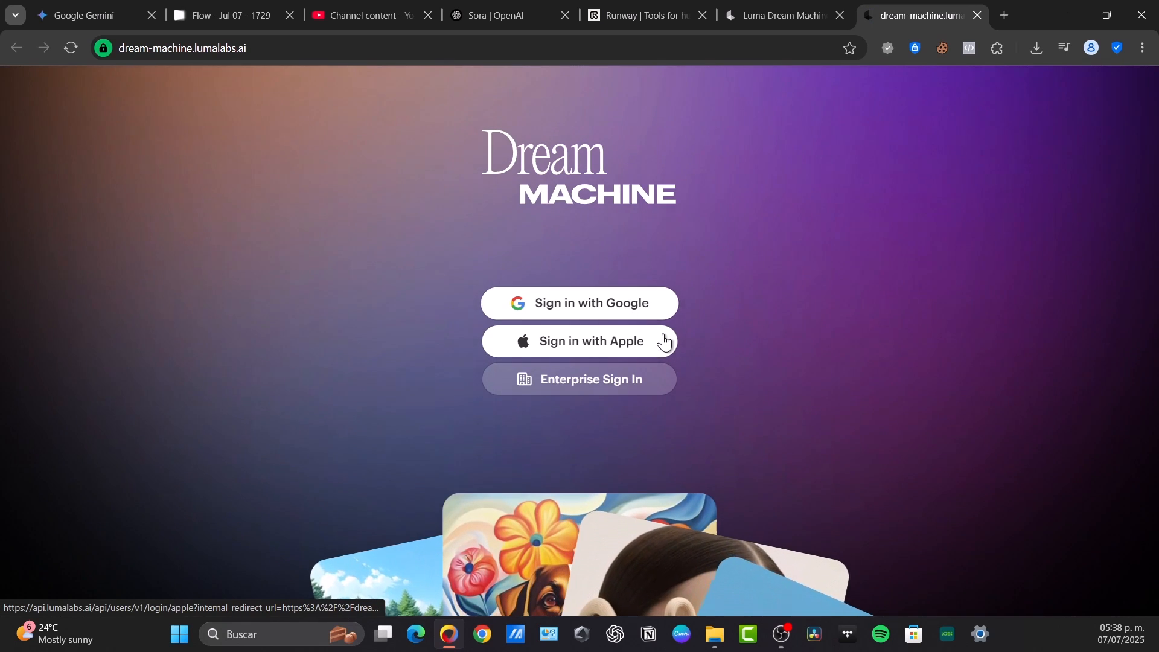
Step: Start Google sign-in for Dream Machine and pick the account, then start a new tab
click(578, 303)
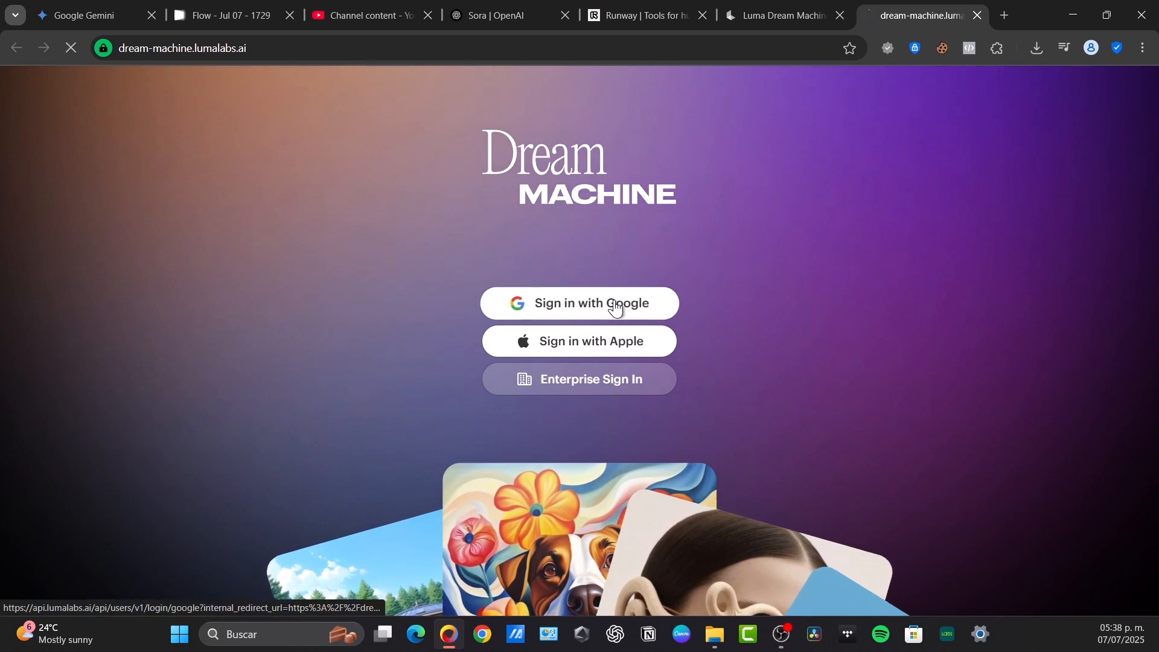
click(579, 303)
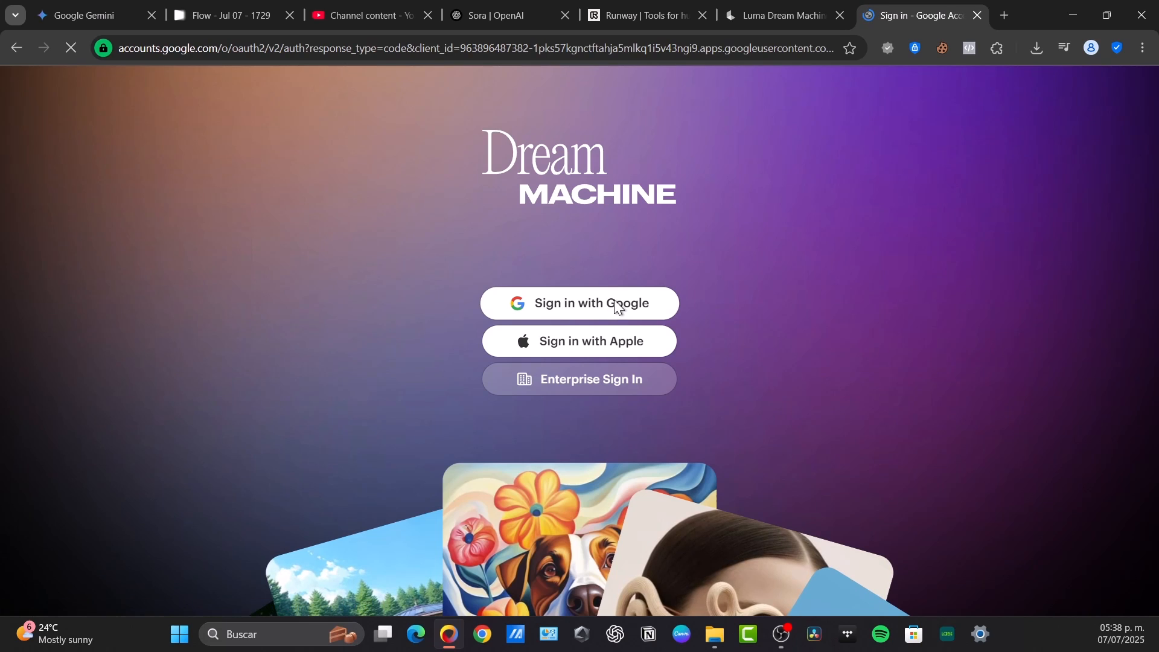
click(579, 303)
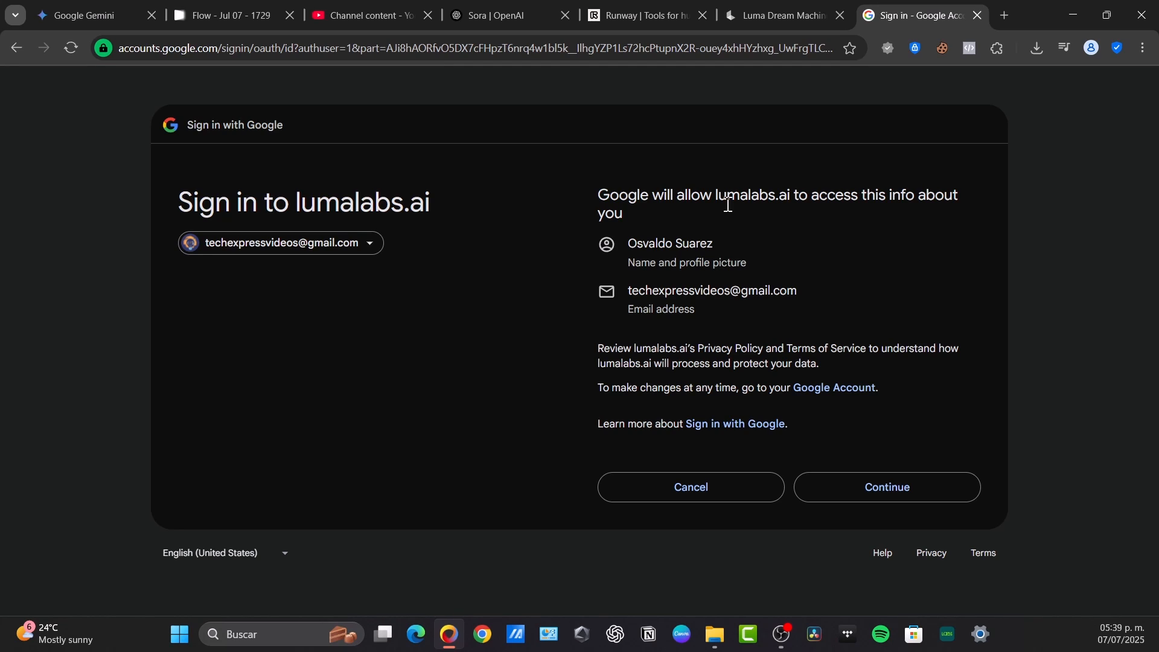
mouse_move(692, 182)
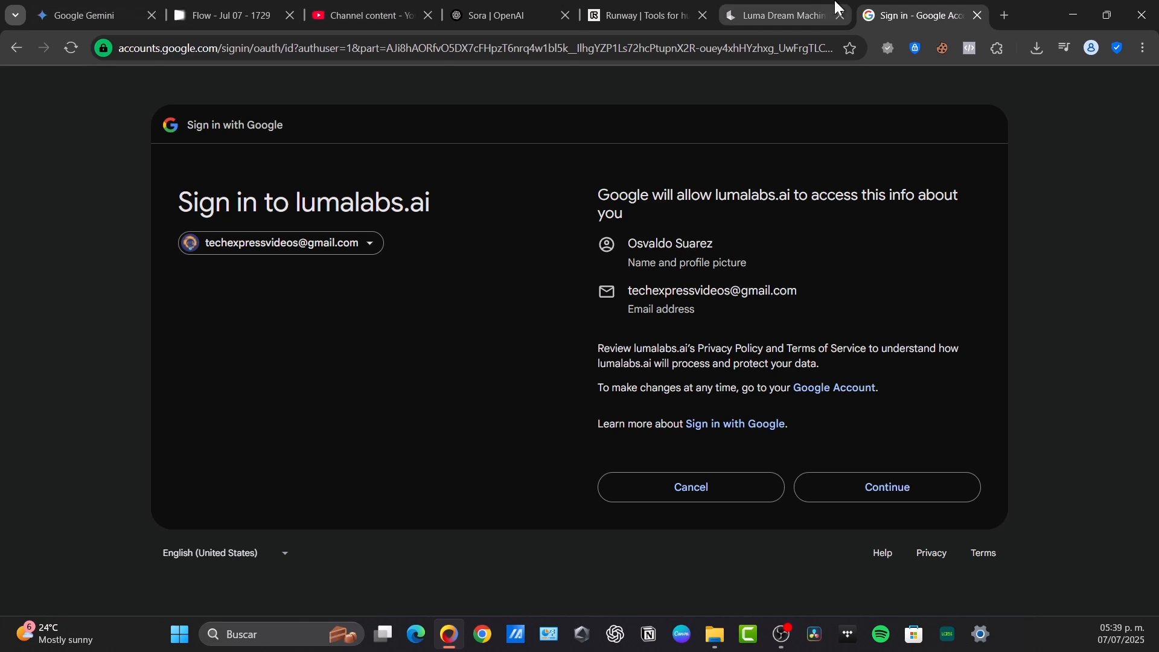
click(1003, 15)
text(try google lgemini)
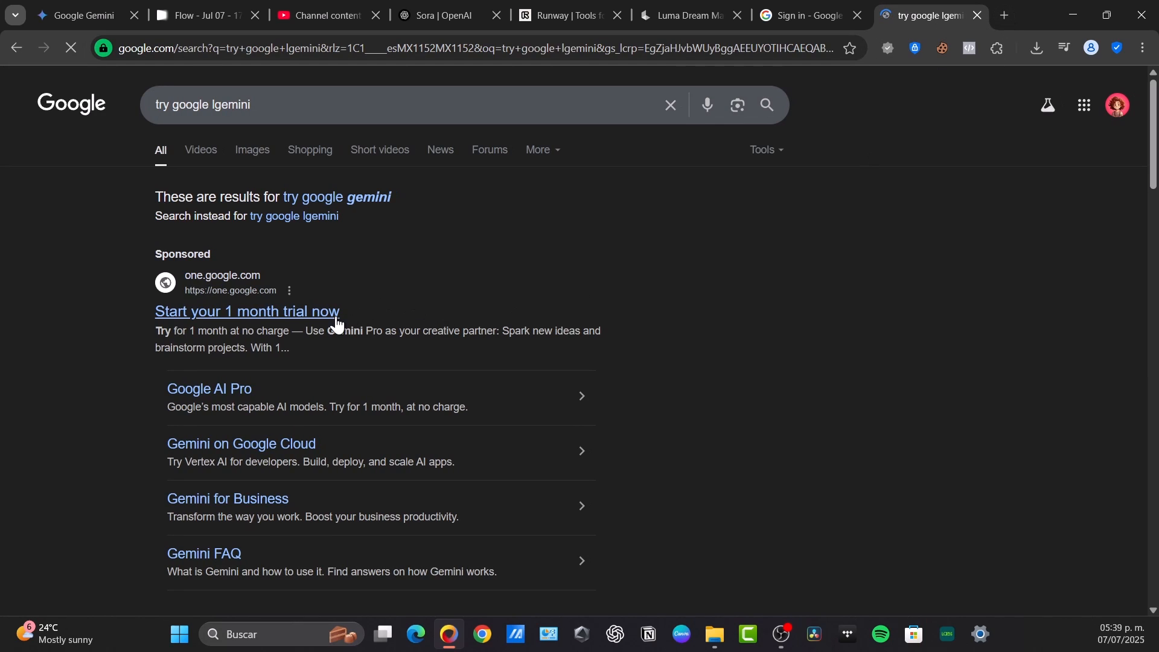
Step: Open the Google One Gemini Pro trial, accept terms, review charges, and exit checkout unsubscribed
click(246, 311)
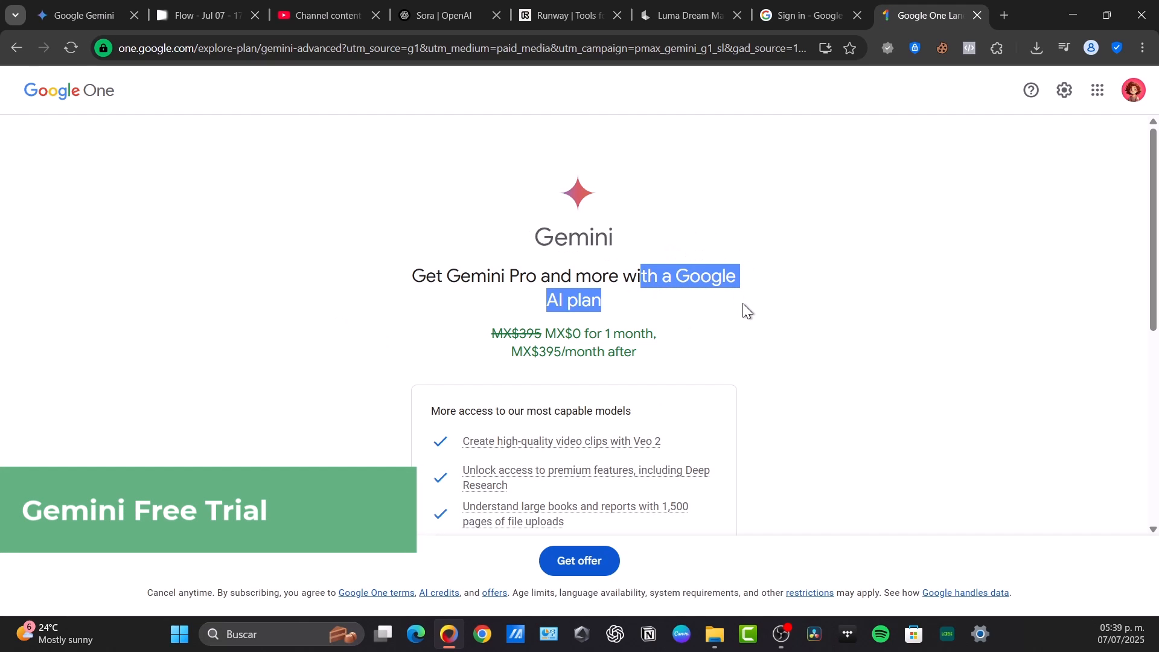
scroll(down, 3)
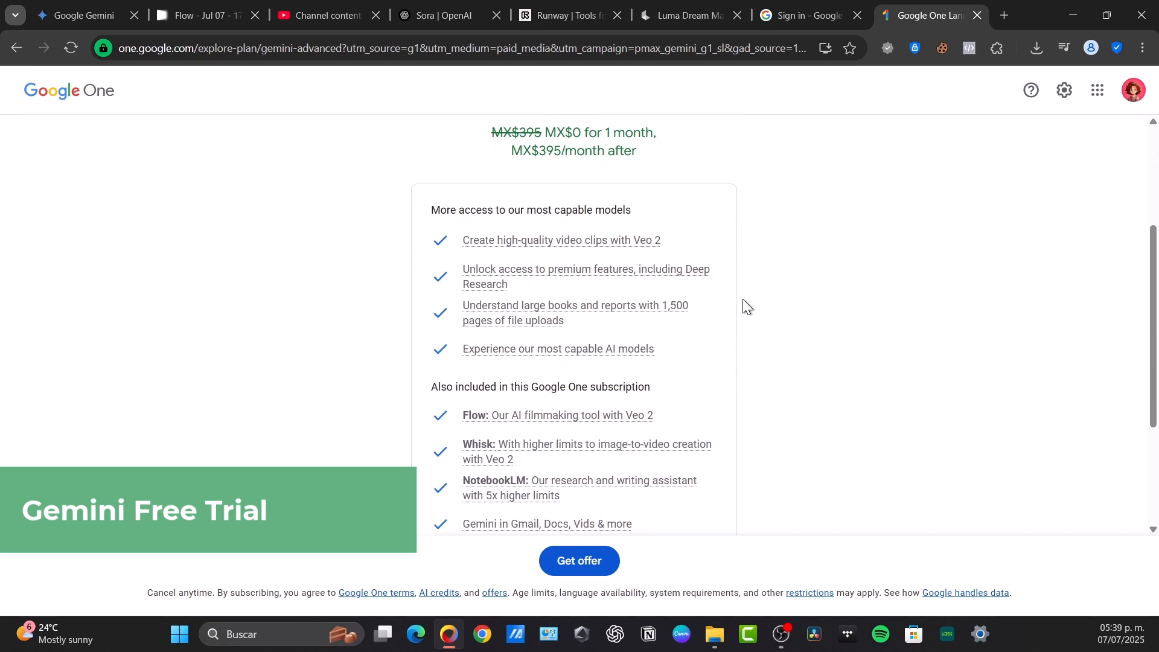
scroll(down, 3)
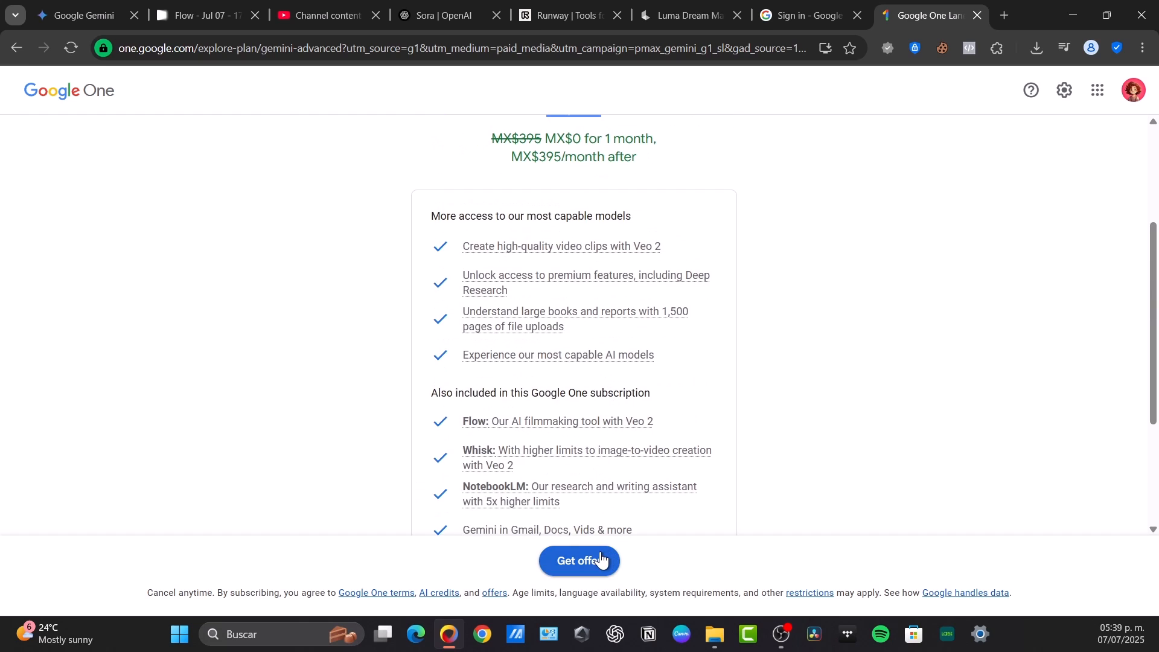
click(579, 560)
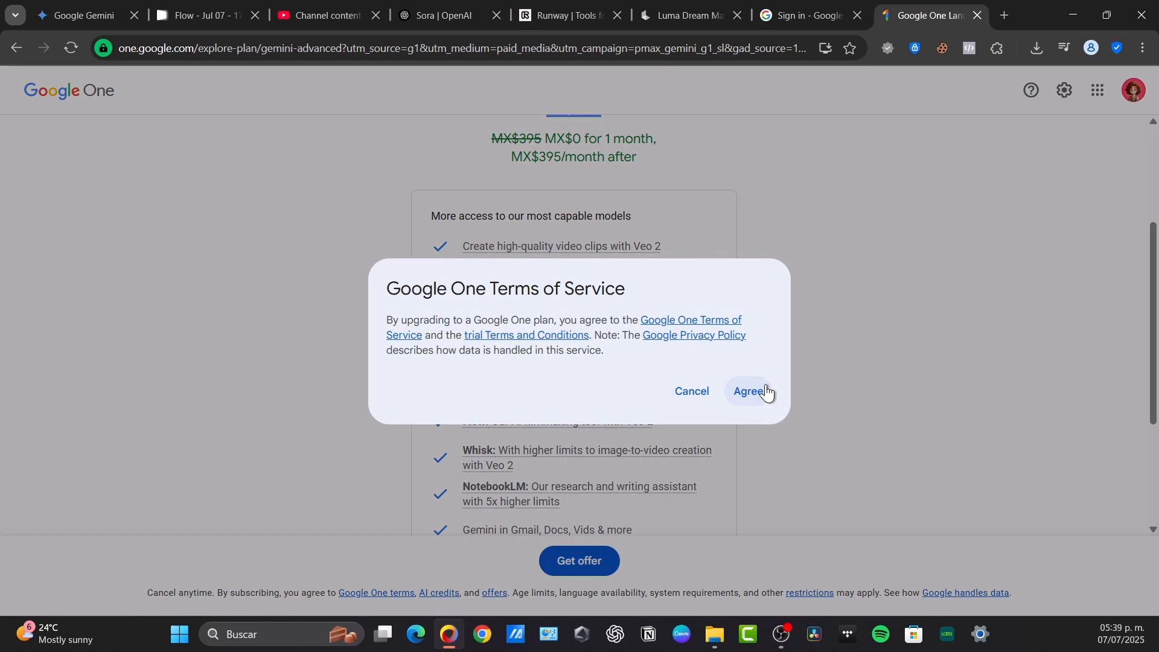
click(749, 390)
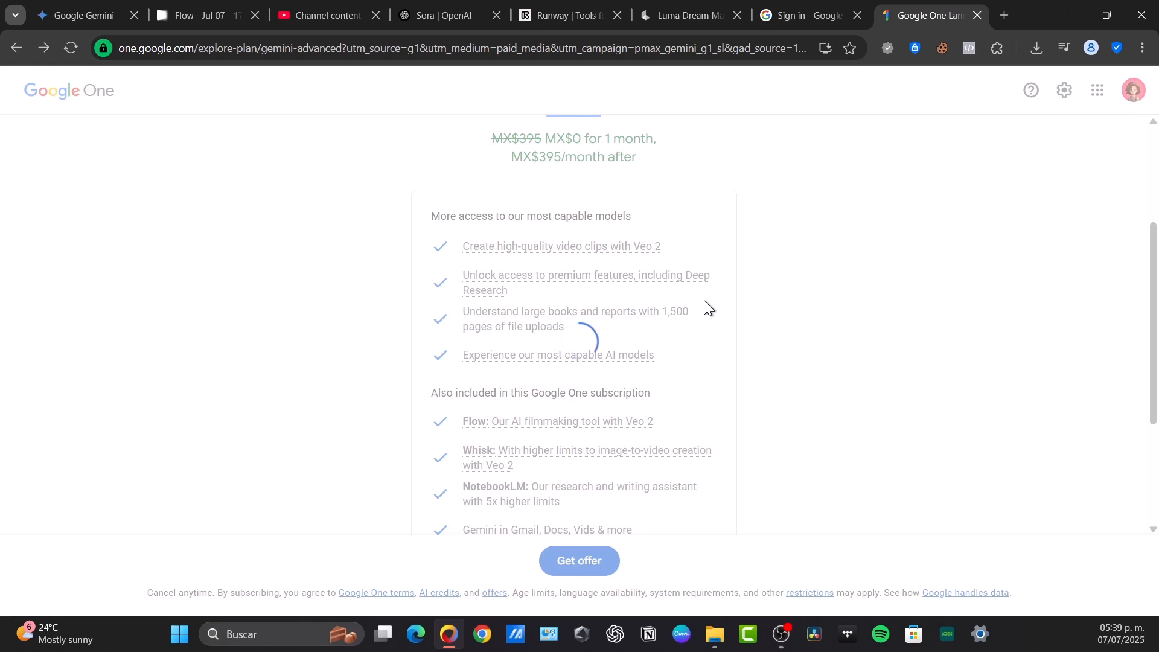
click(578, 560)
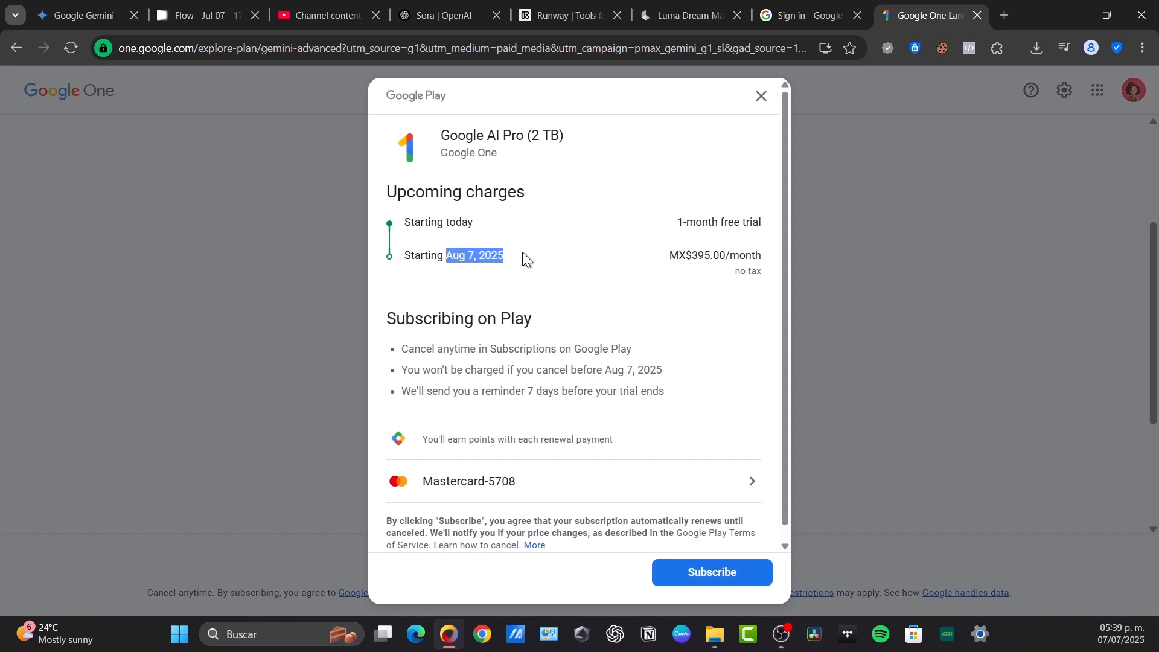
mouse_move(694, 167)
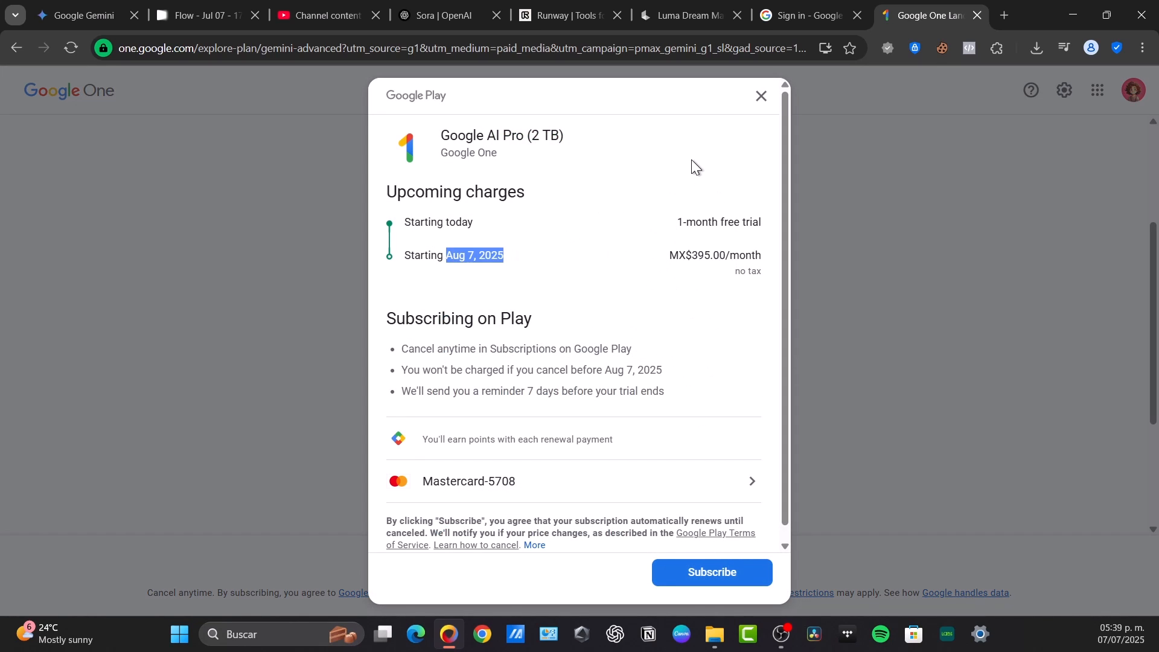
click(760, 96)
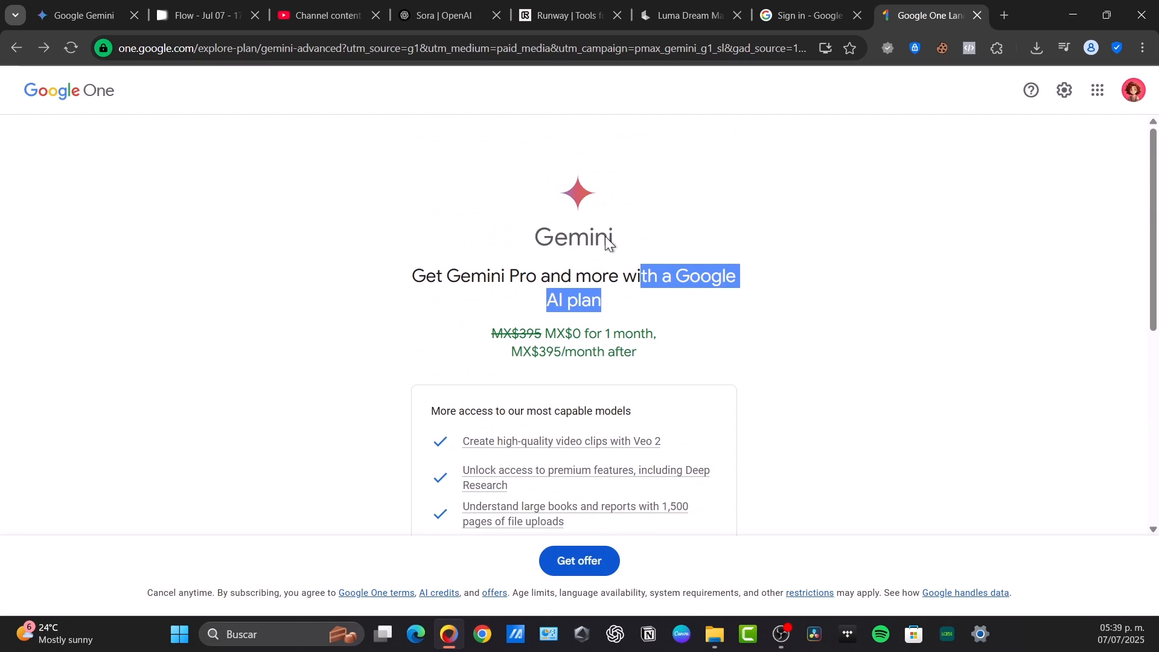
click(1096, 90)
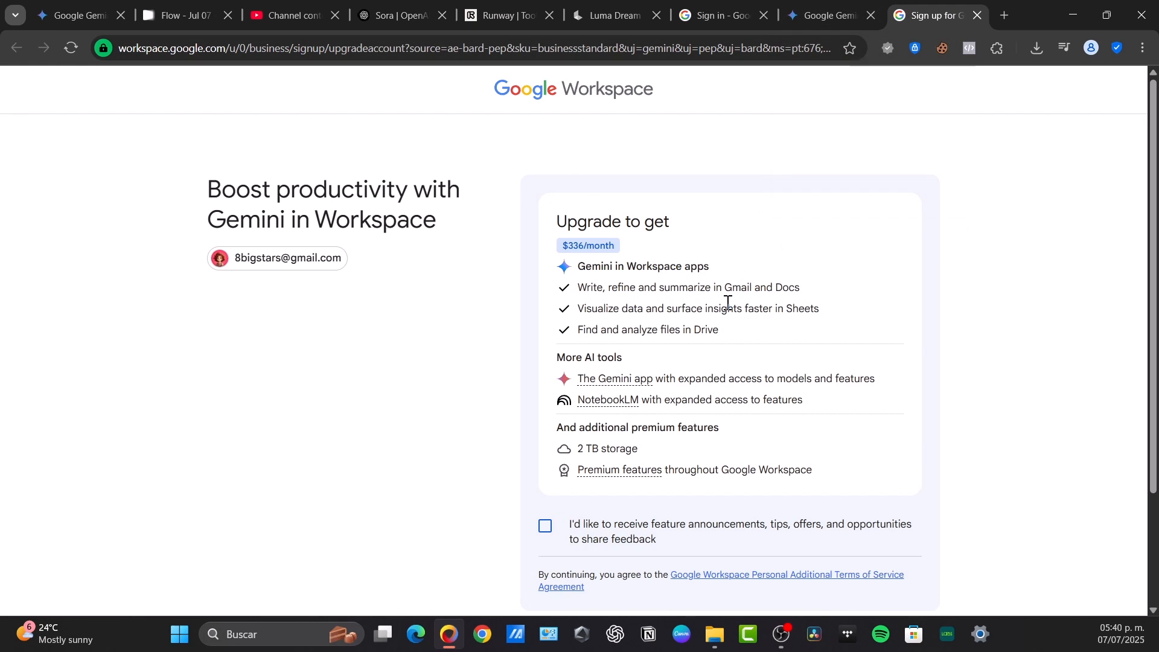
scroll(down, 3)
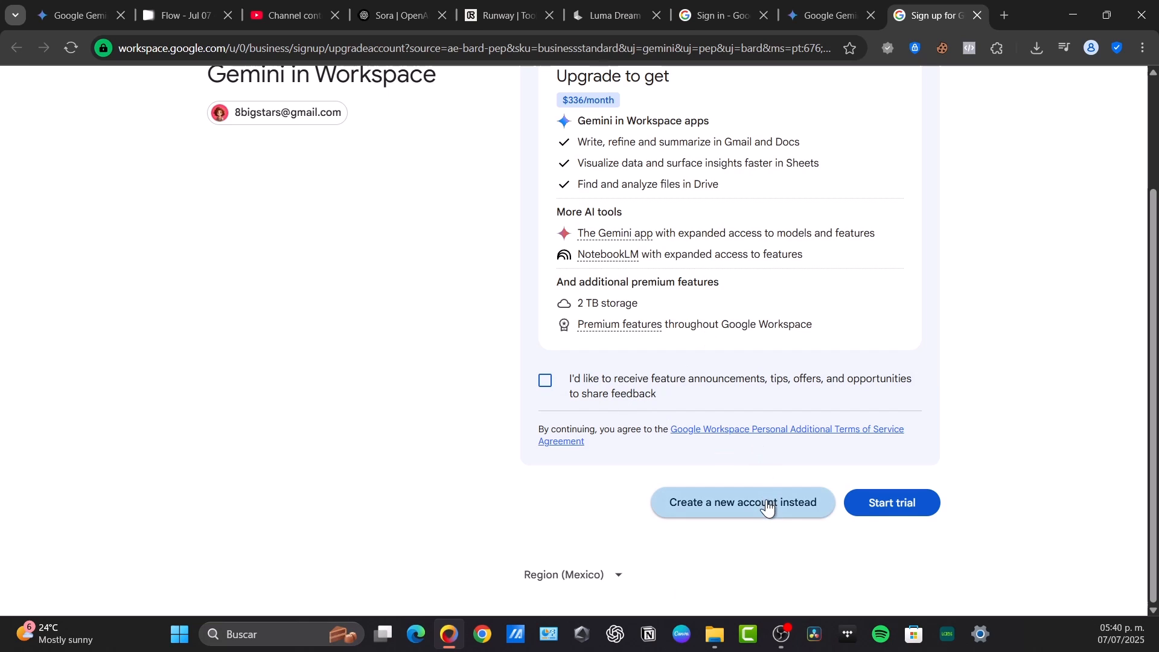
scroll(up, 3)
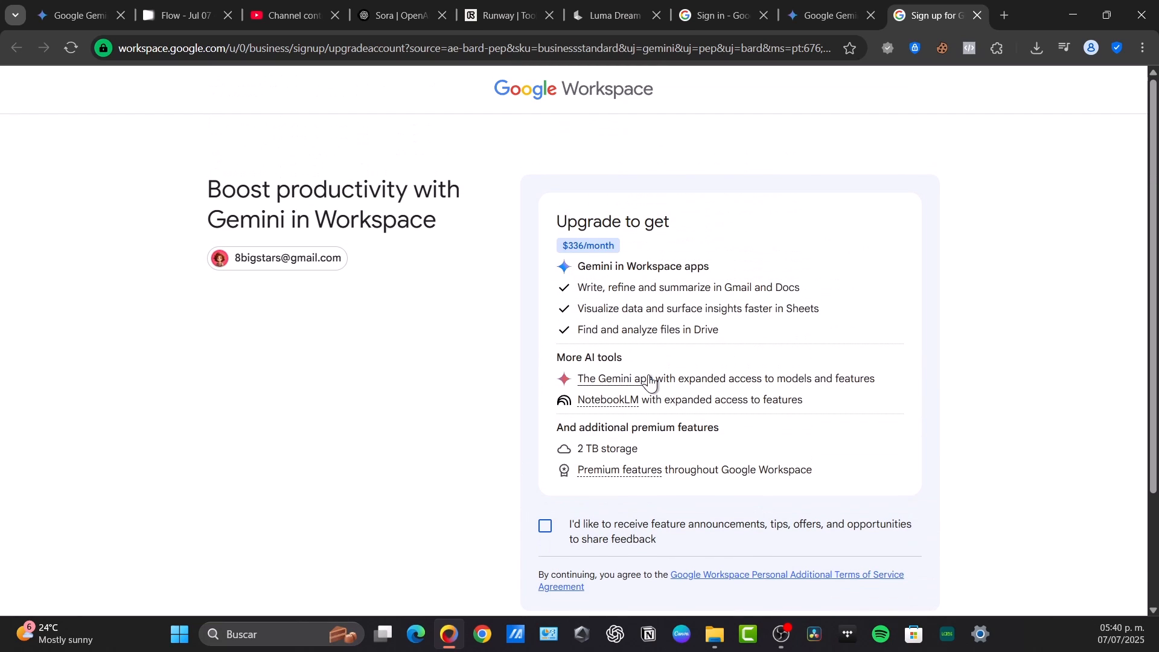
scroll(down, 3)
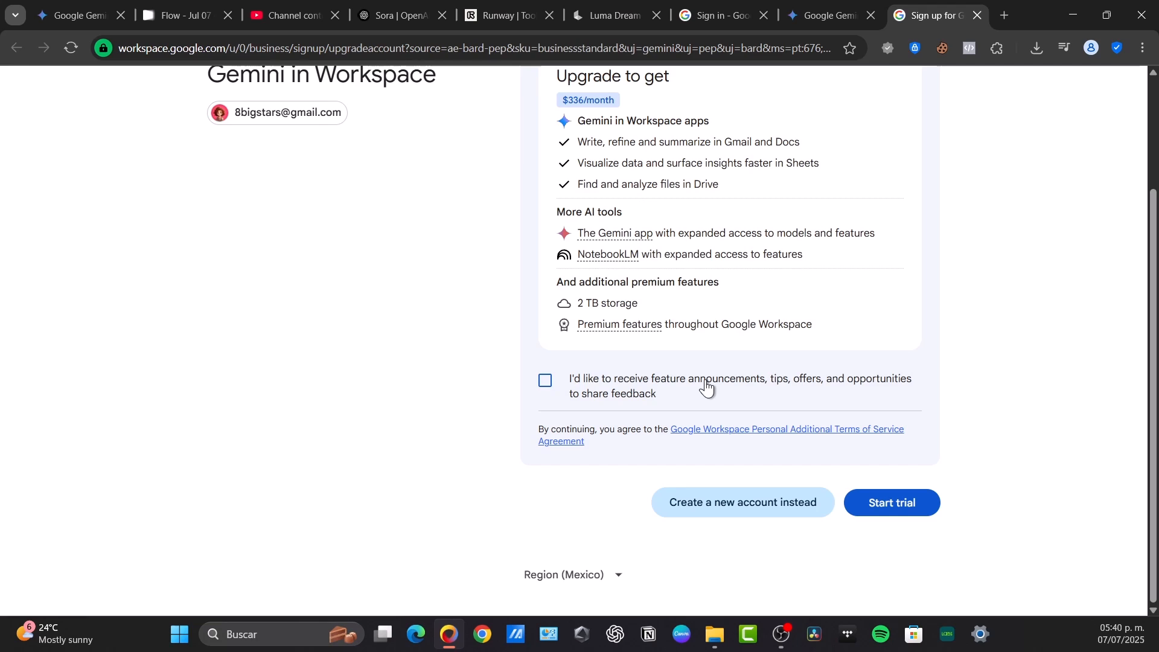
scroll(up, 3)
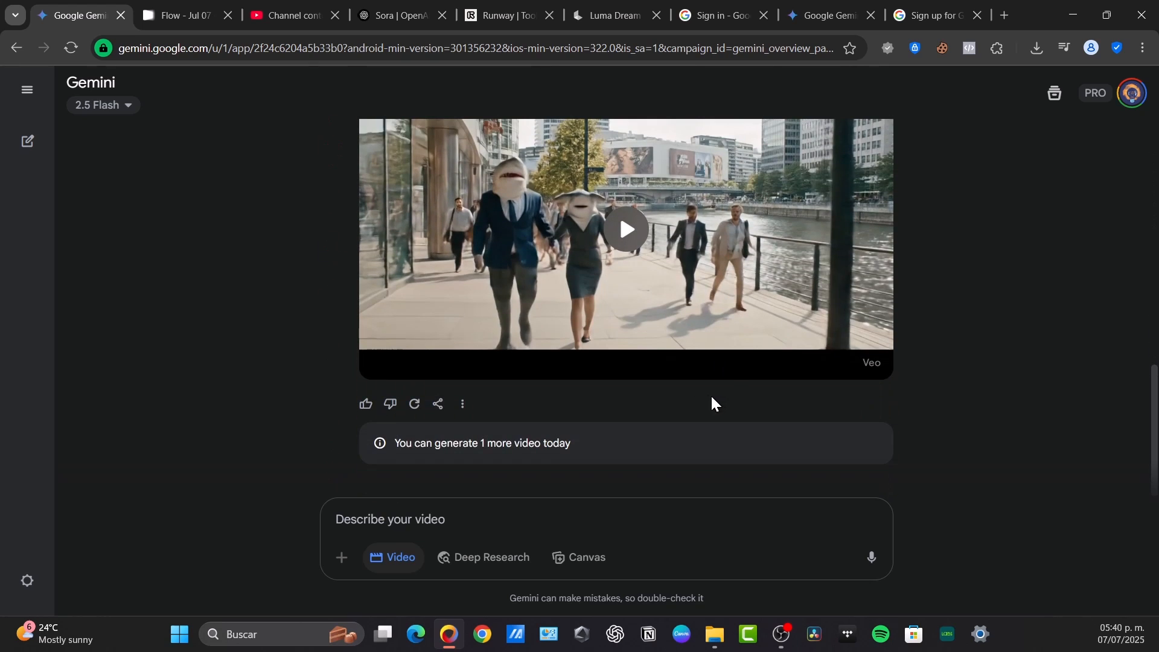
mouse_move(847, 313)
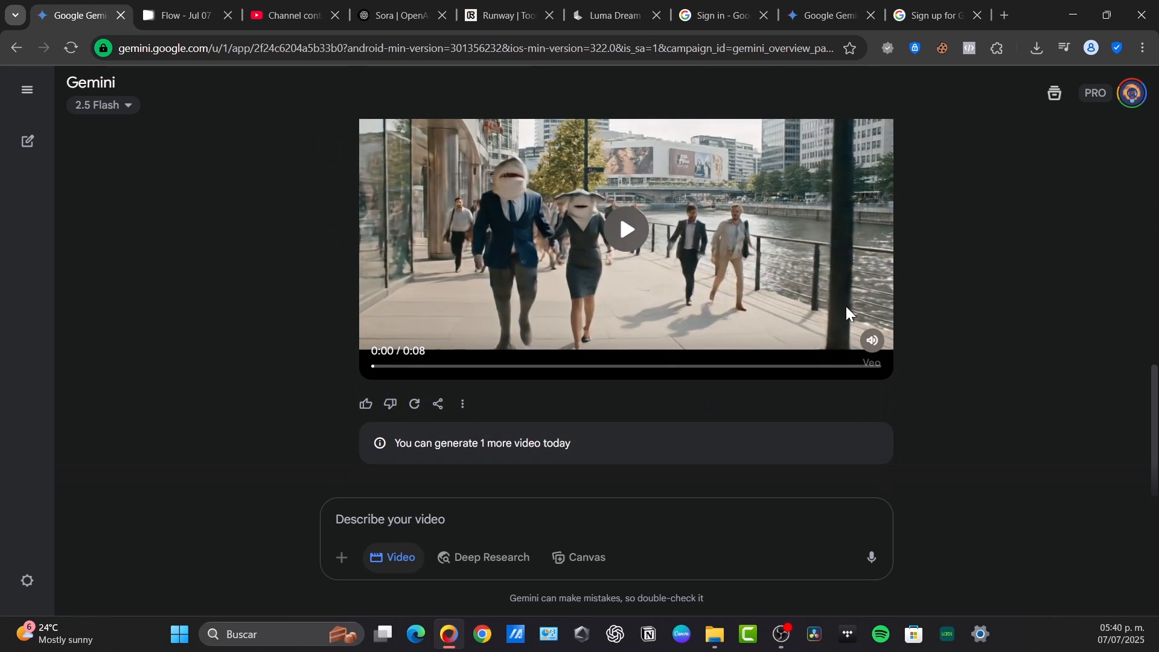
Step: Play the Veo clip of shark-headed people walking along a river in Gemini
click(623, 229)
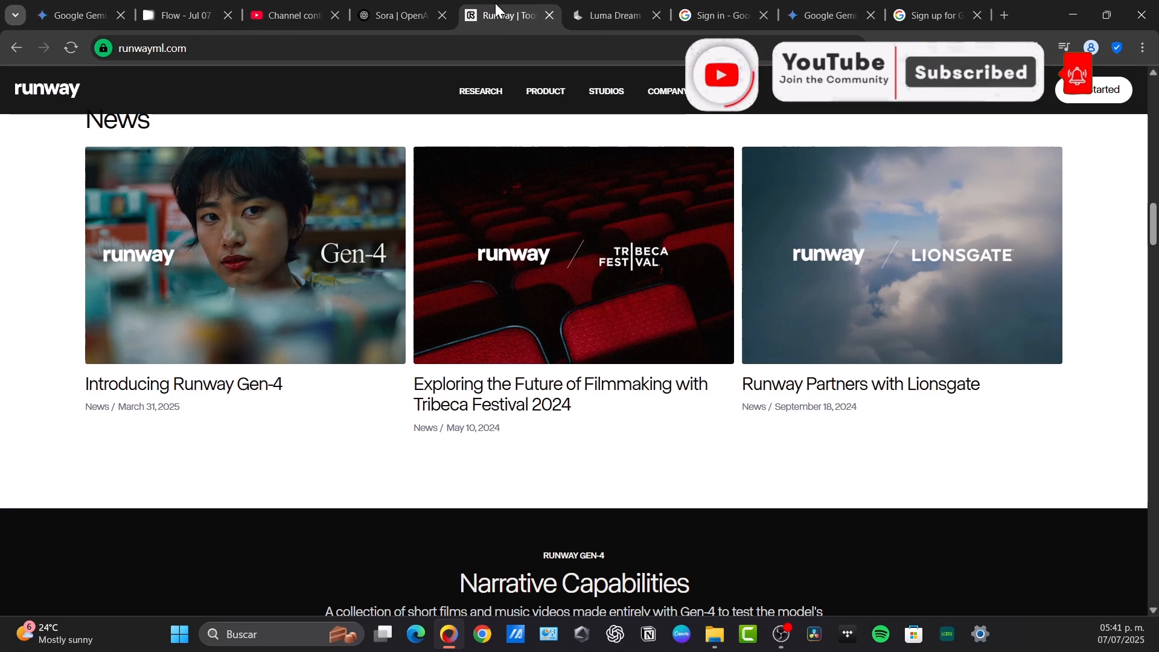
Step: Switch back to the Luma Dream Machine tab
click(606, 15)
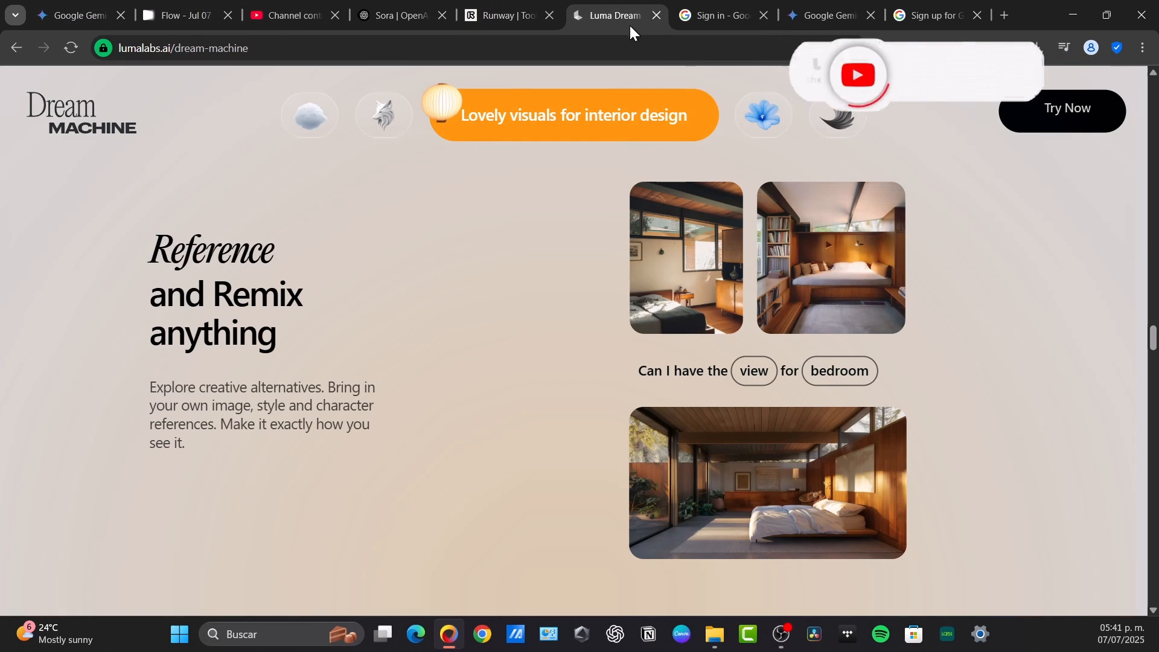